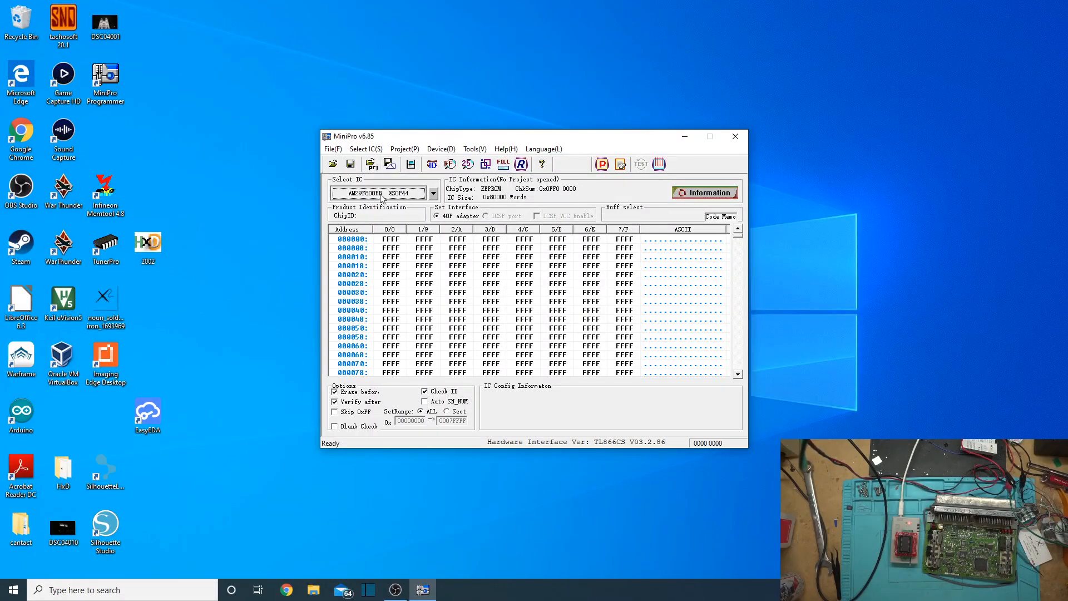
click(432, 193)
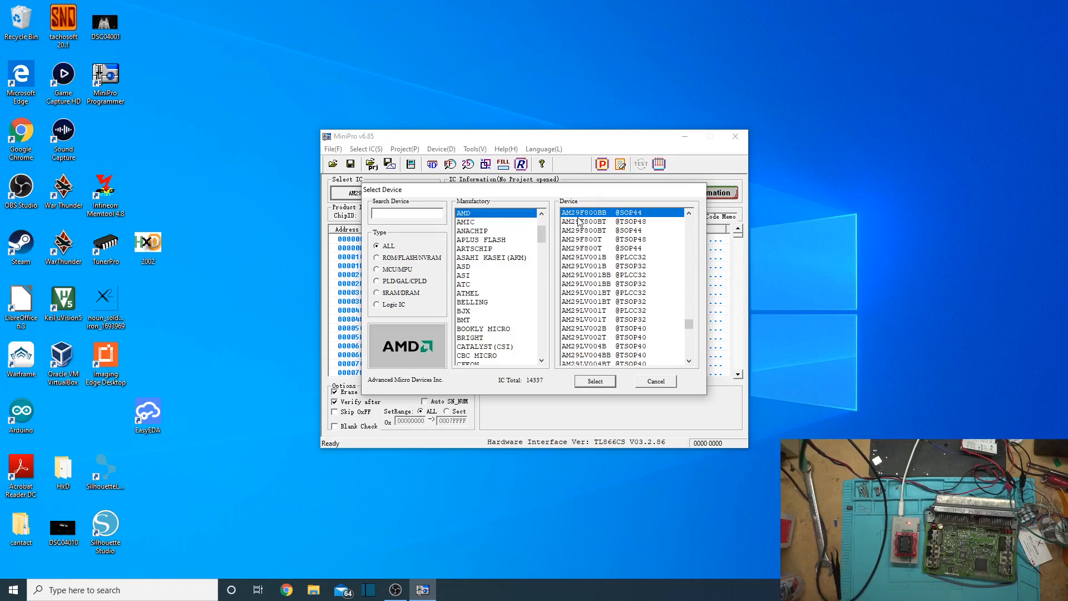
mouse_move(601, 220)
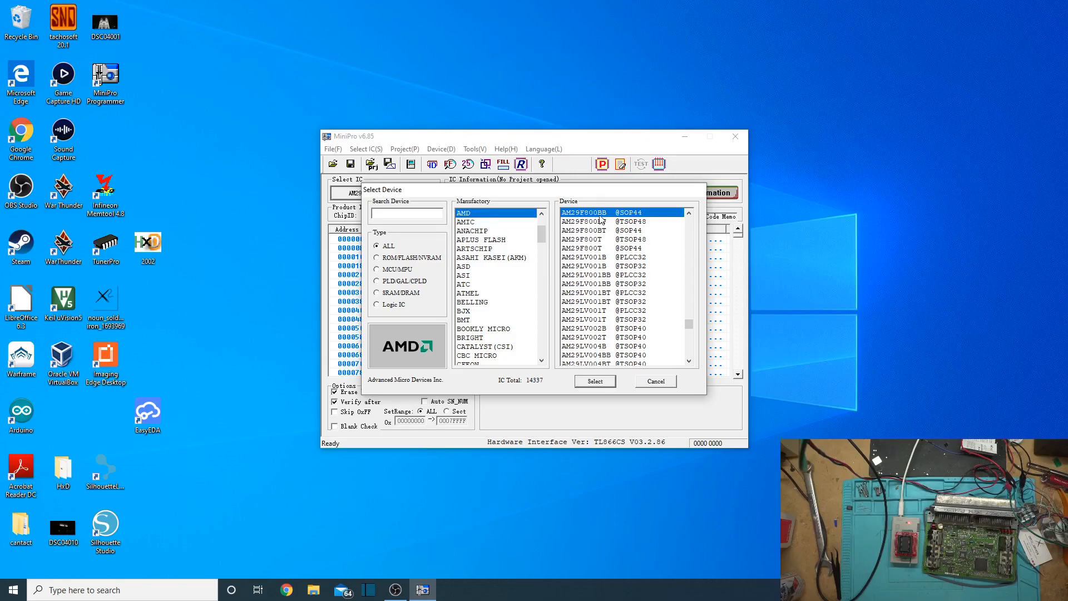
click(593, 380)
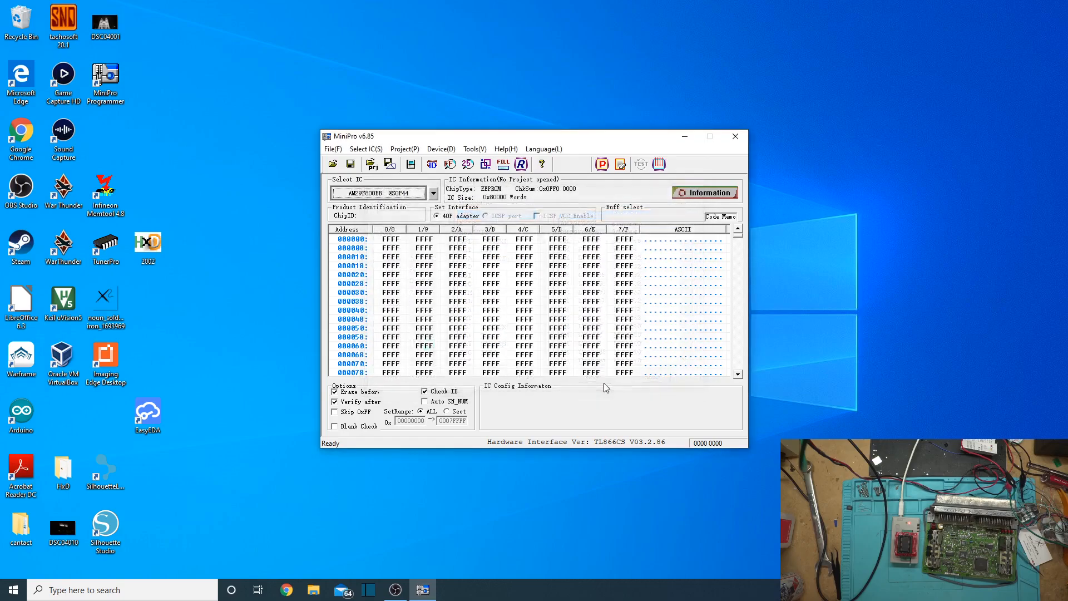
click(440, 148)
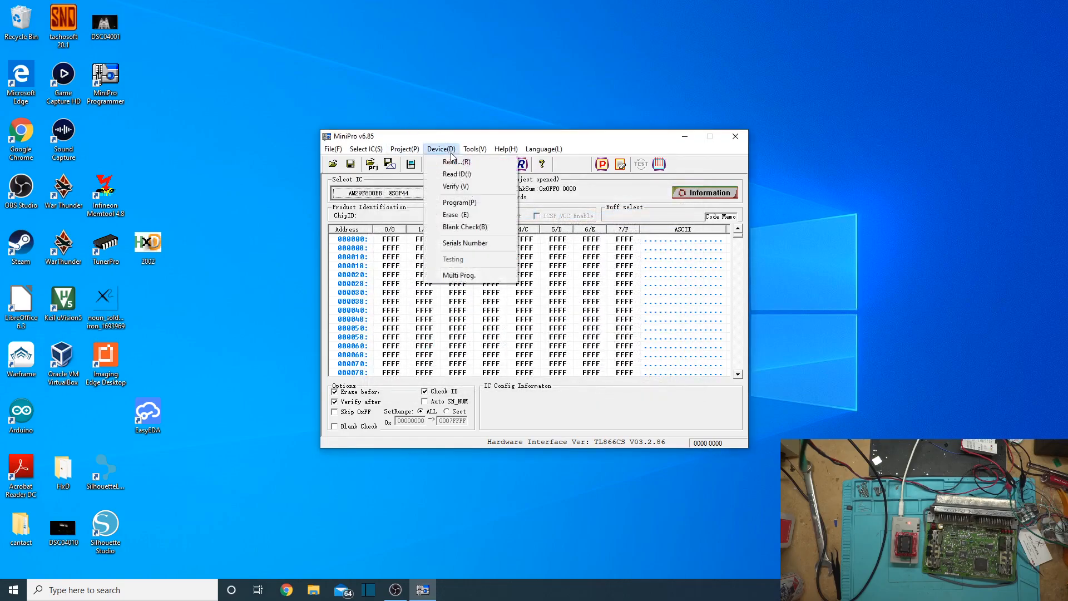
Step: Read the AM29F800BB chip's memory via Device > Read and the Chip Read dialog
click(456, 161)
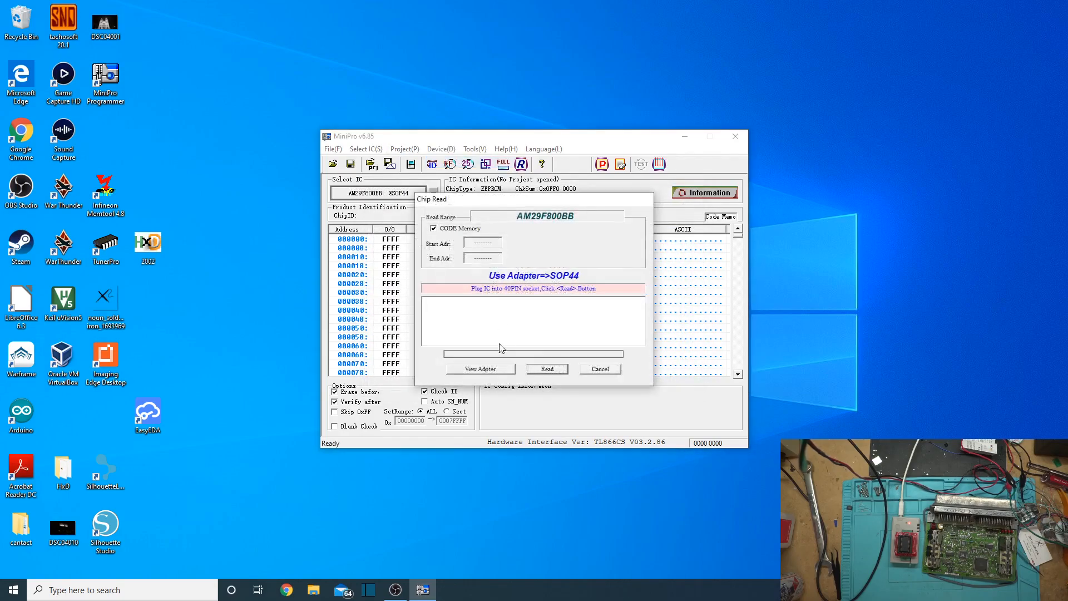
click(545, 368)
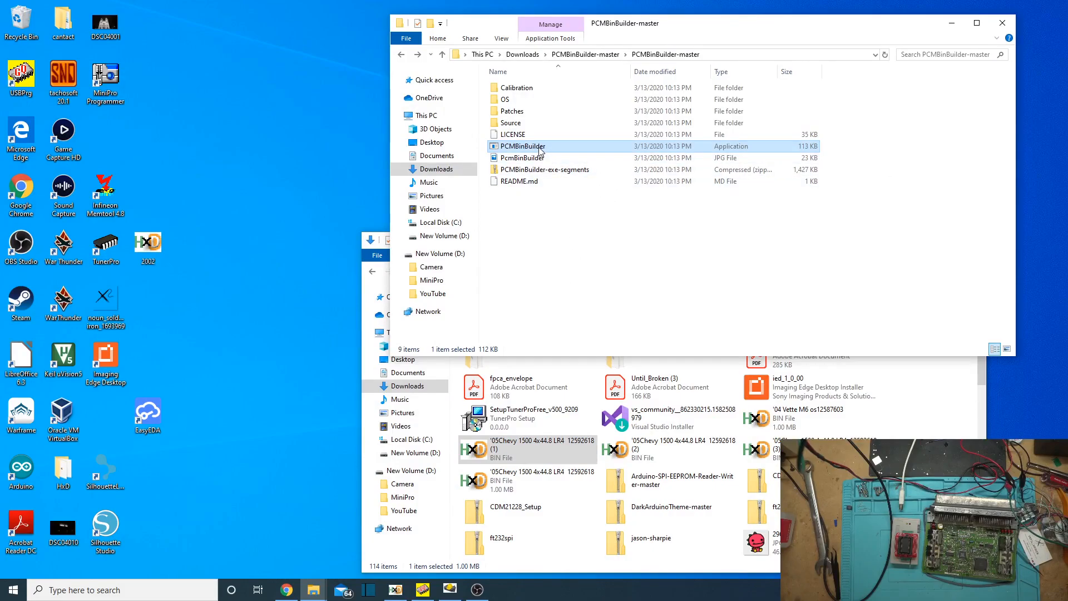
Step: Launch PCMBinBuilder.exe, attempt Modify BIN on the chip dump, then pick the '05Chevy 1500 reference bin
double_click(523, 146)
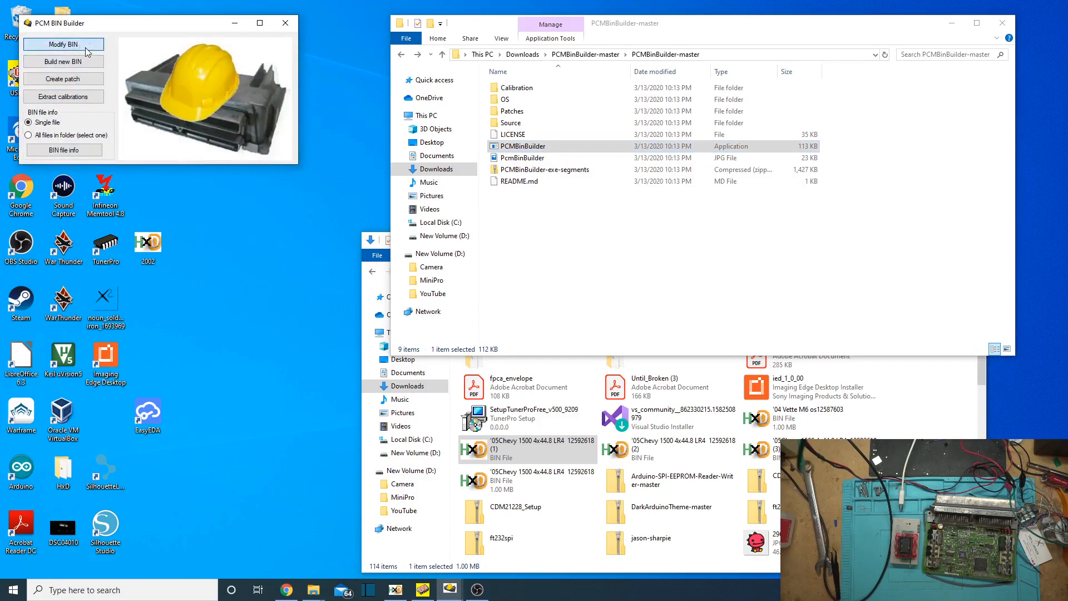
click(62, 45)
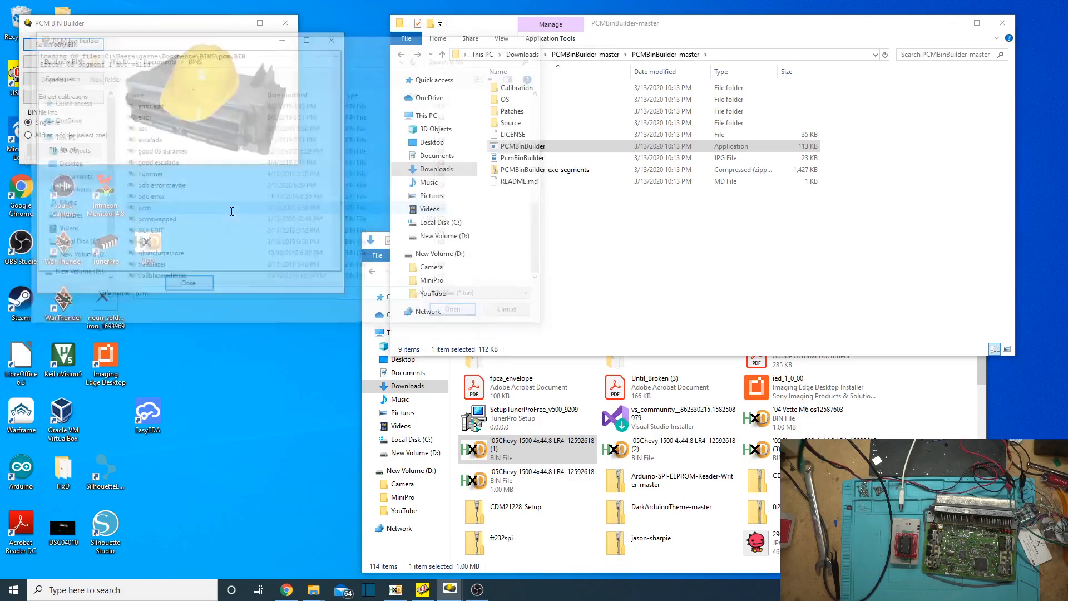
click(452, 308)
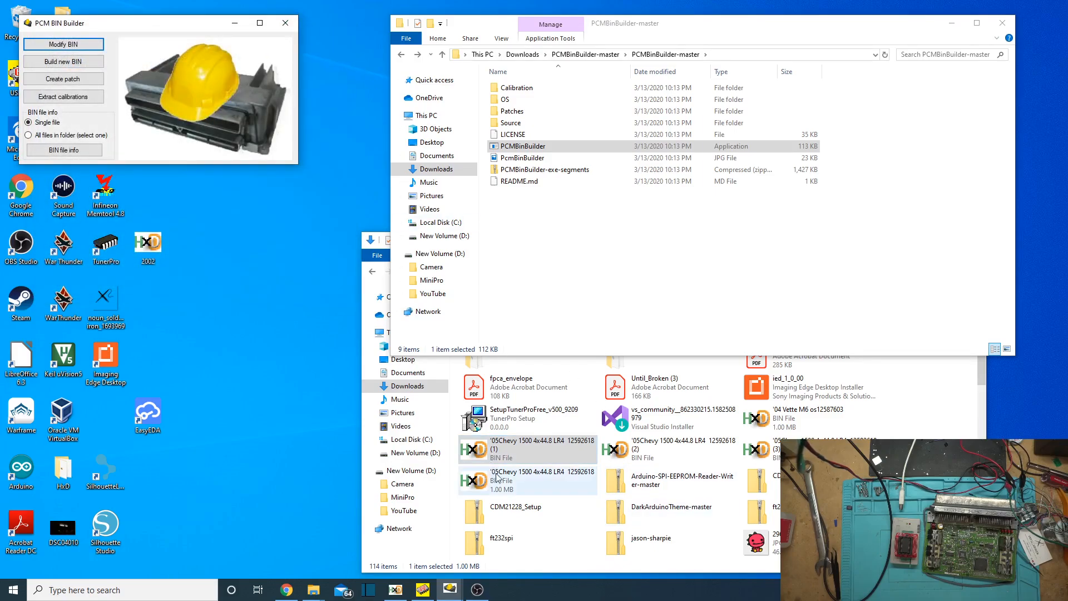
click(532, 452)
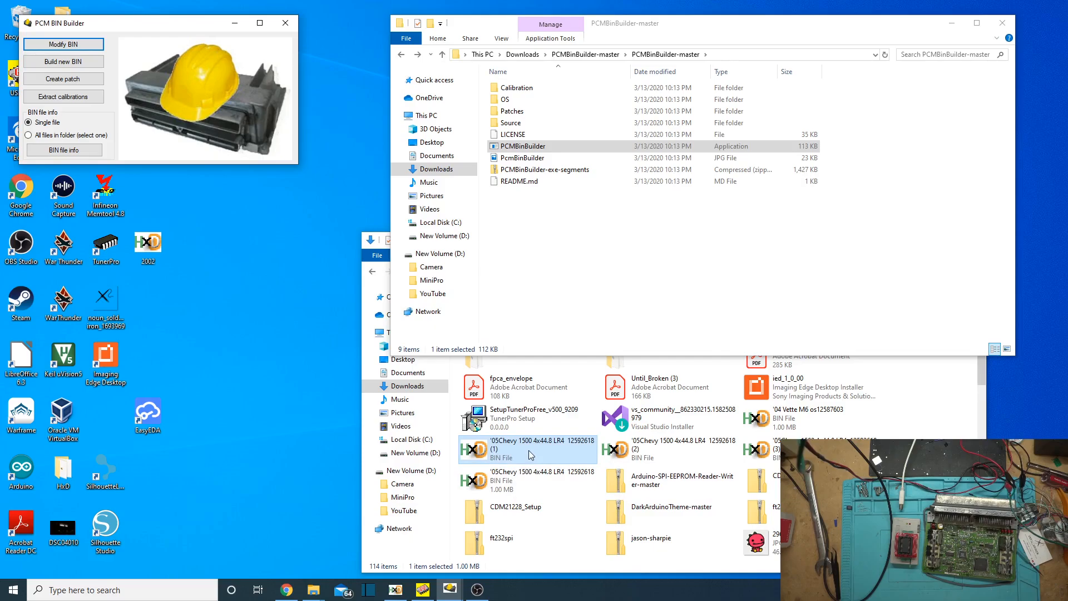
Step: Open the '05Chevy 1500 reference bin in HxD and return to the pcm.BIN tab to compare byte order
double_click(532, 451)
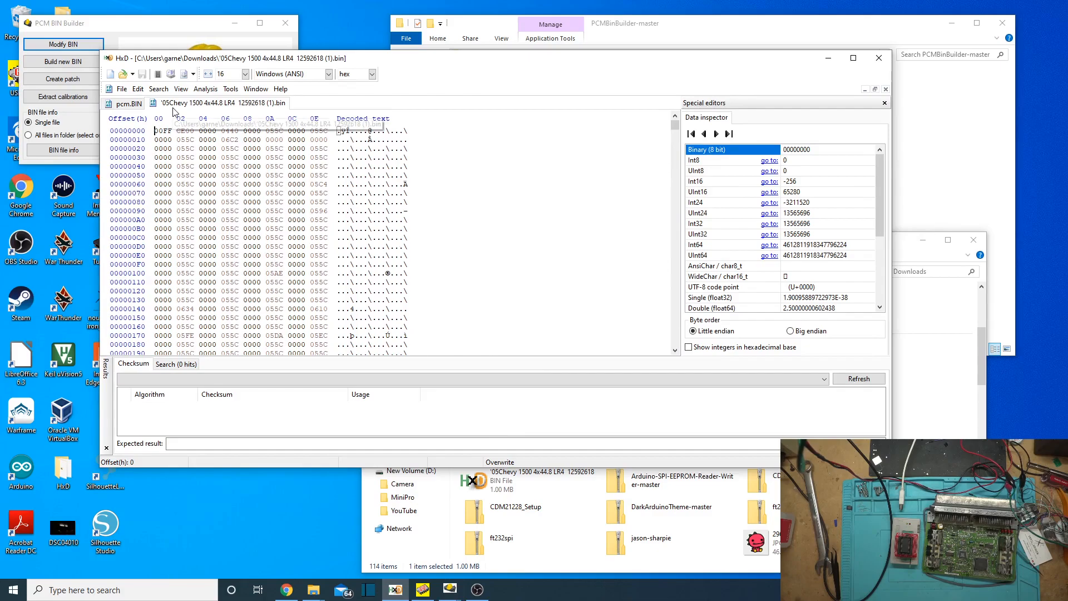
click(129, 102)
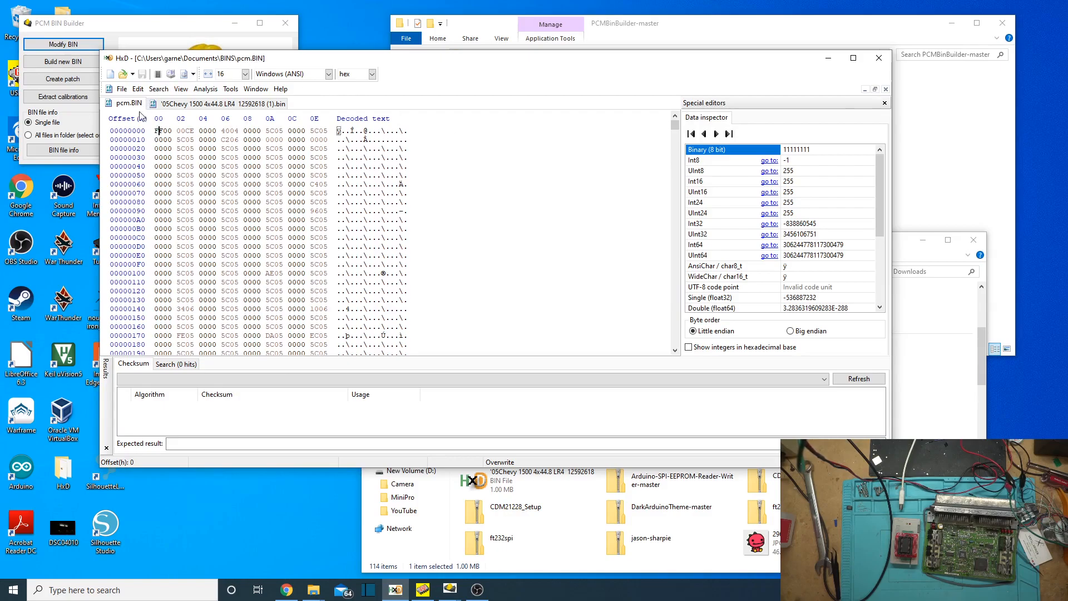
mouse_move(714, 140)
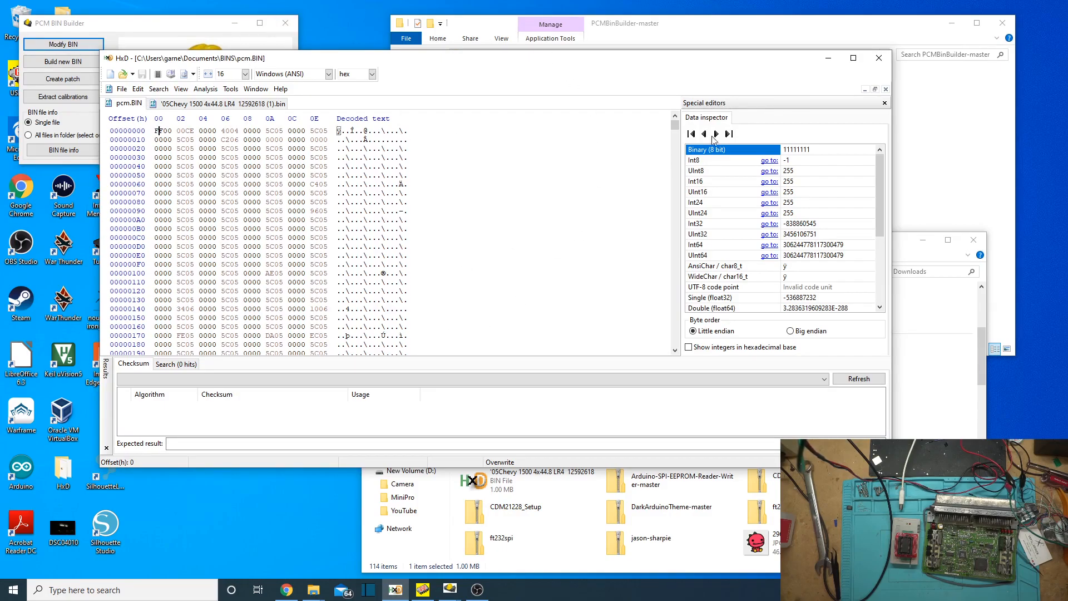
mouse_move(584, 227)
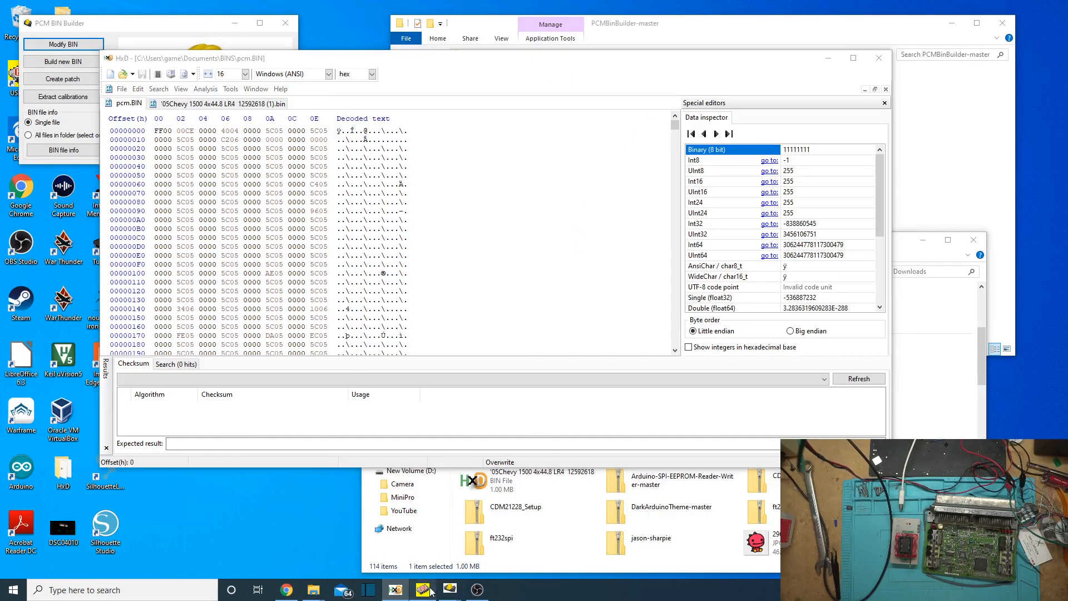
Step: Byte-swap the loaded pcm.bin dump in GQ USB Programmer and save it under a new file name
click(423, 590)
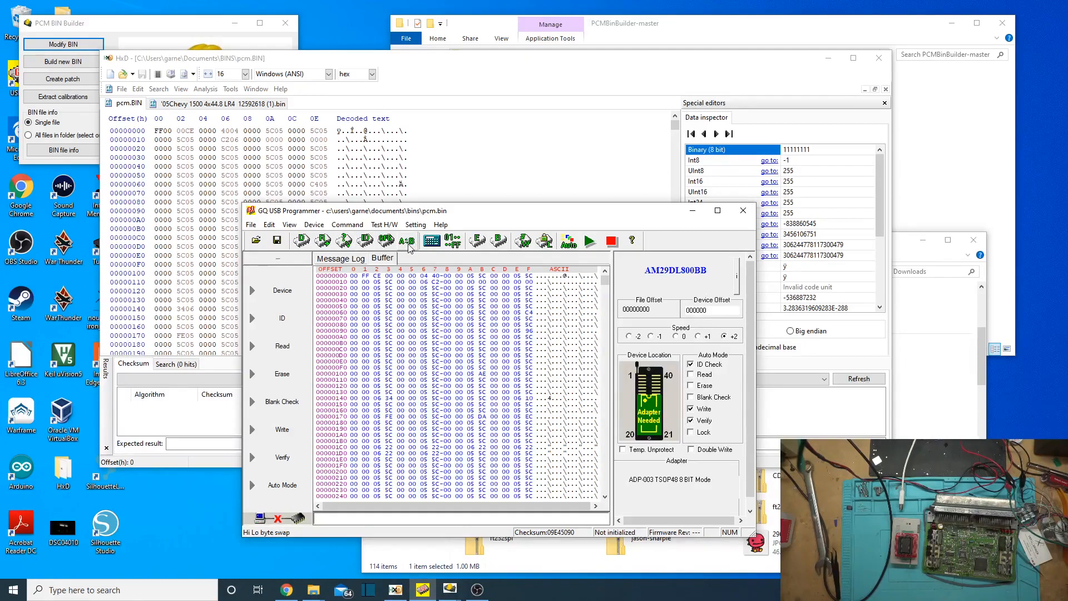
mouse_move(407, 242)
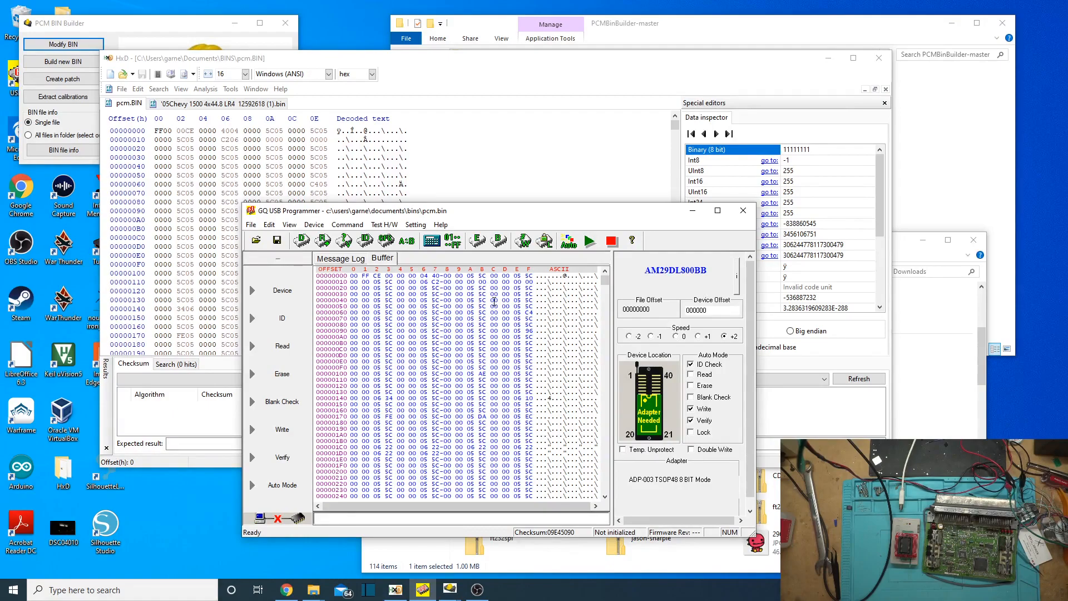
mouse_move(395, 254)
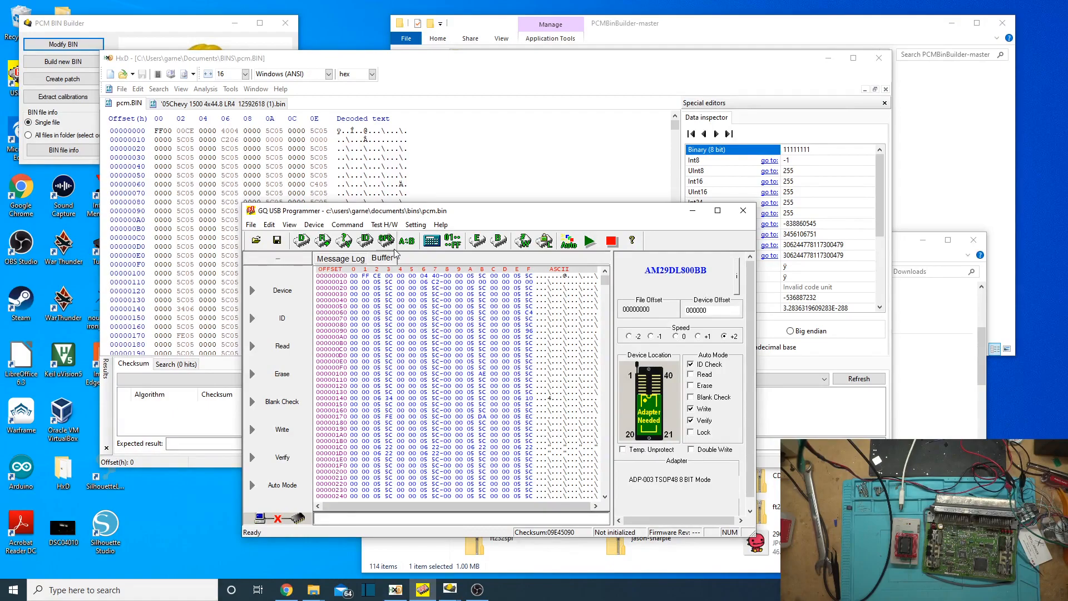
click(269, 224)
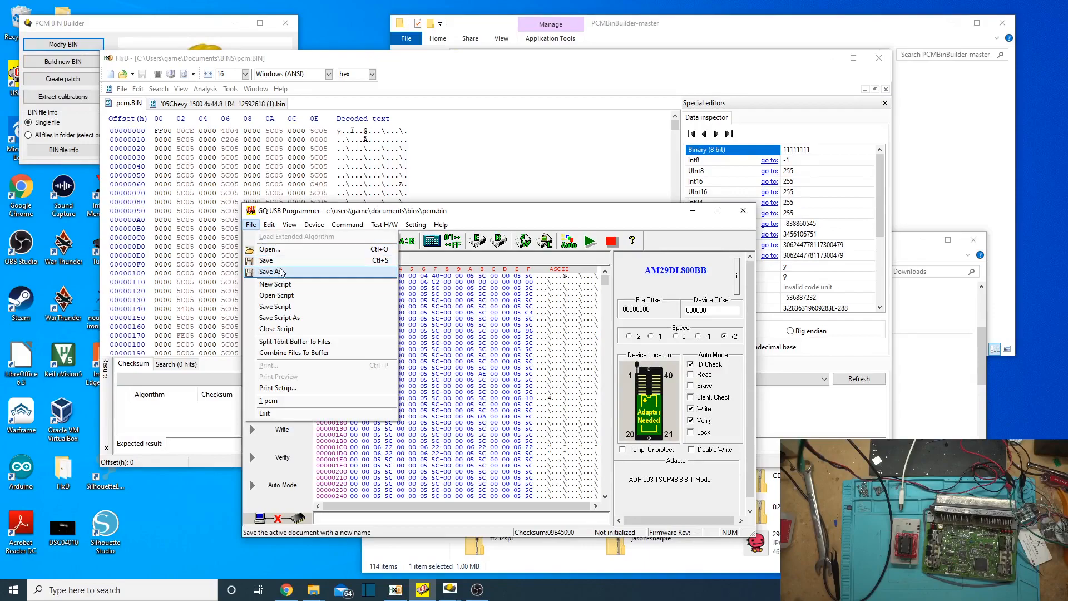
click(272, 271)
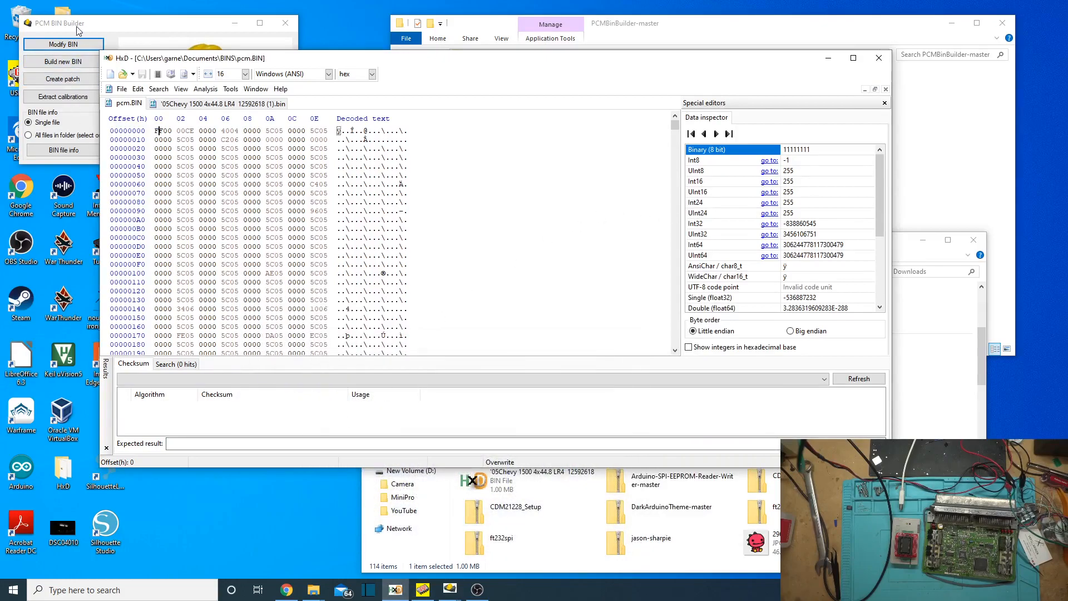
Step: Load pcmswapped.bin from the BINS folder into Modify BIN, showing P59 segments, OK checksums and VIN
click(62, 45)
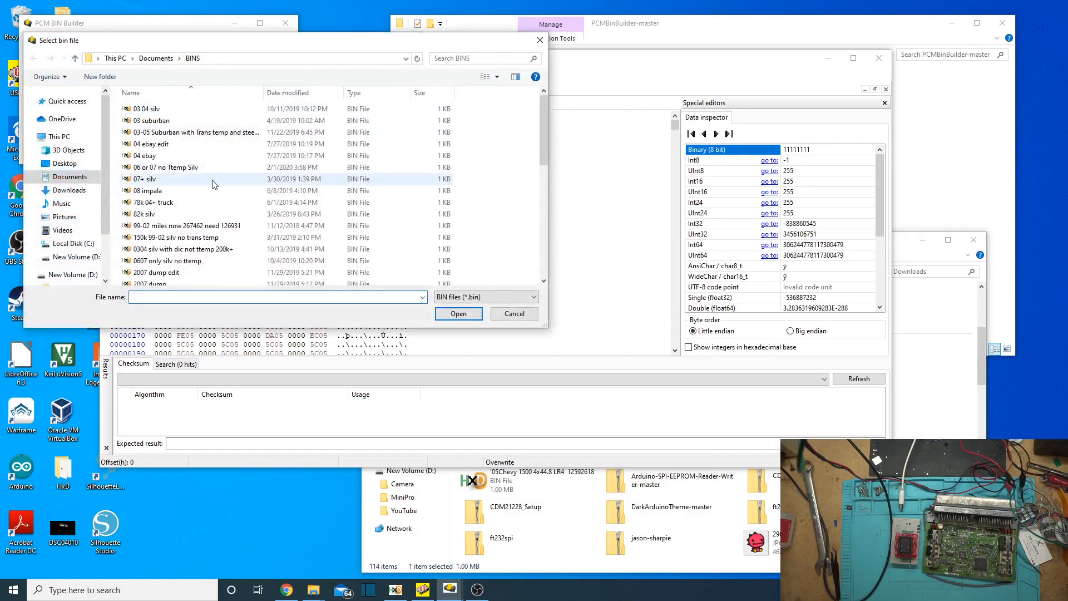
scroll(down, 3)
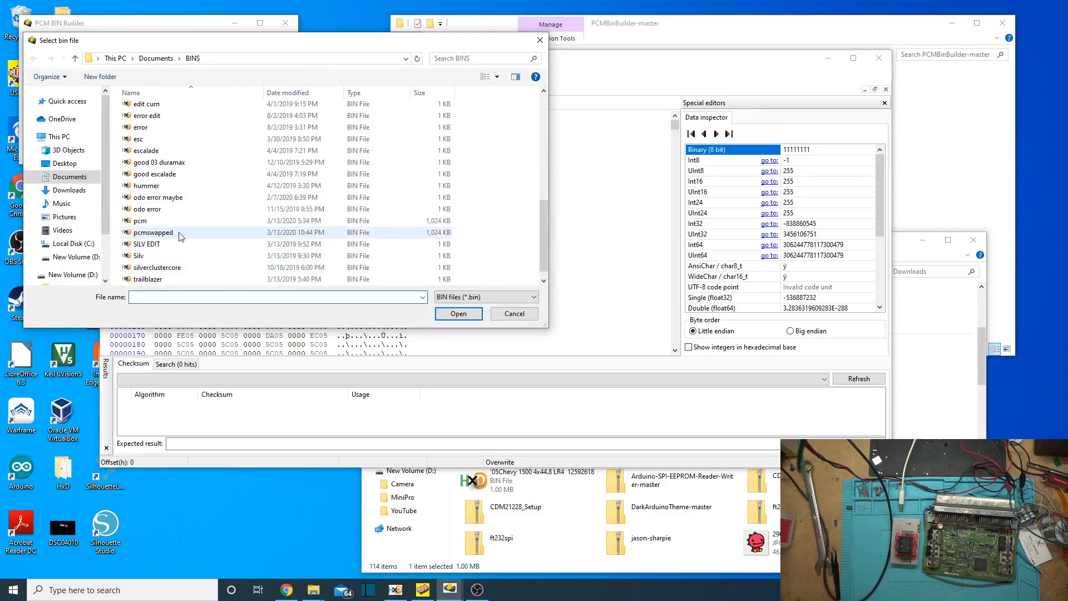
click(153, 232)
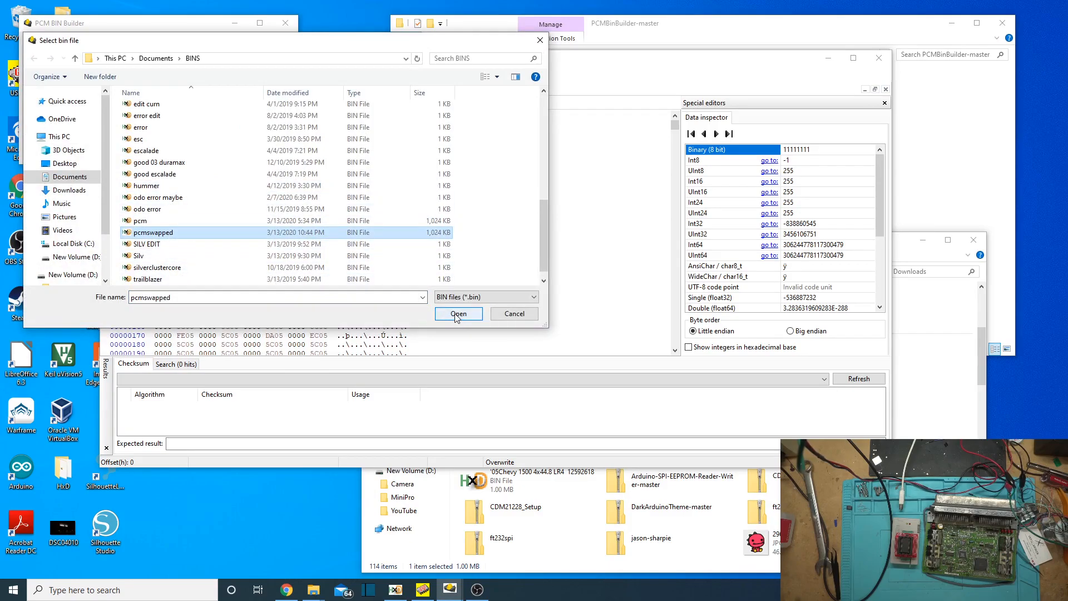
click(457, 314)
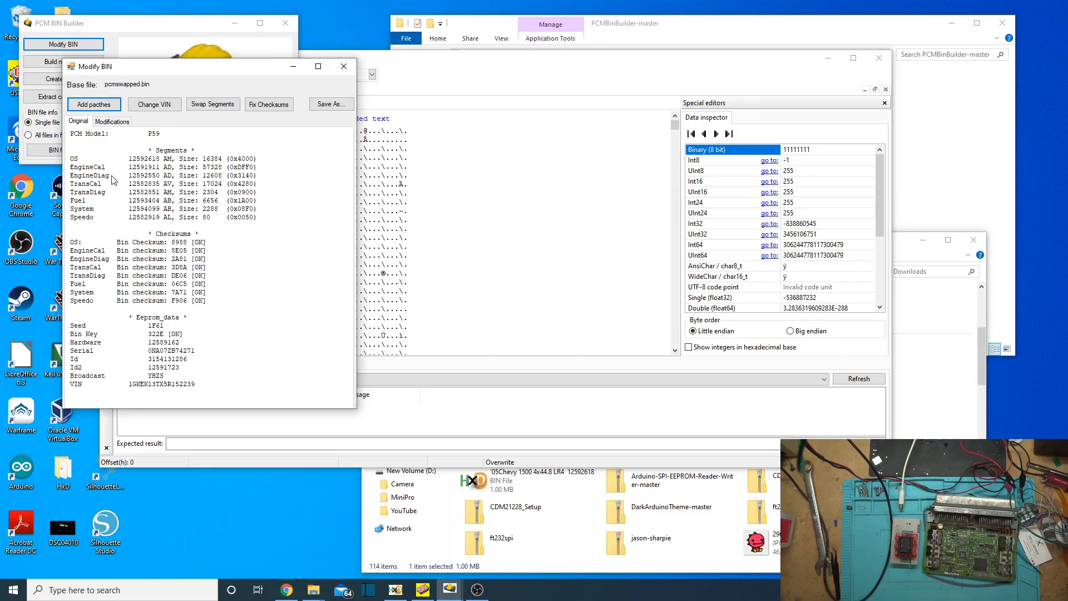
mouse_move(191, 381)
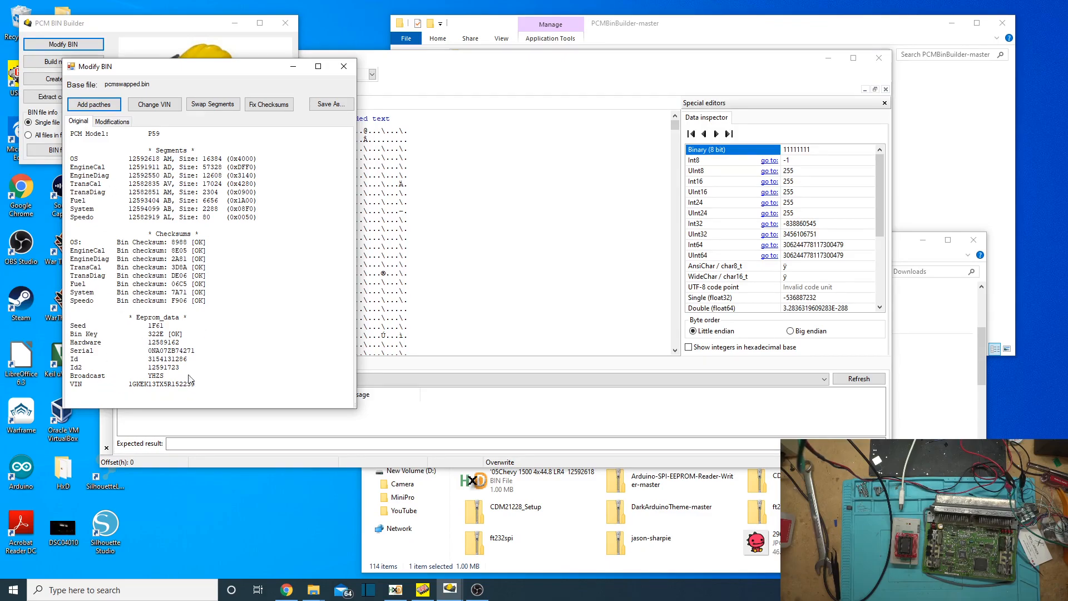
mouse_move(171, 378)
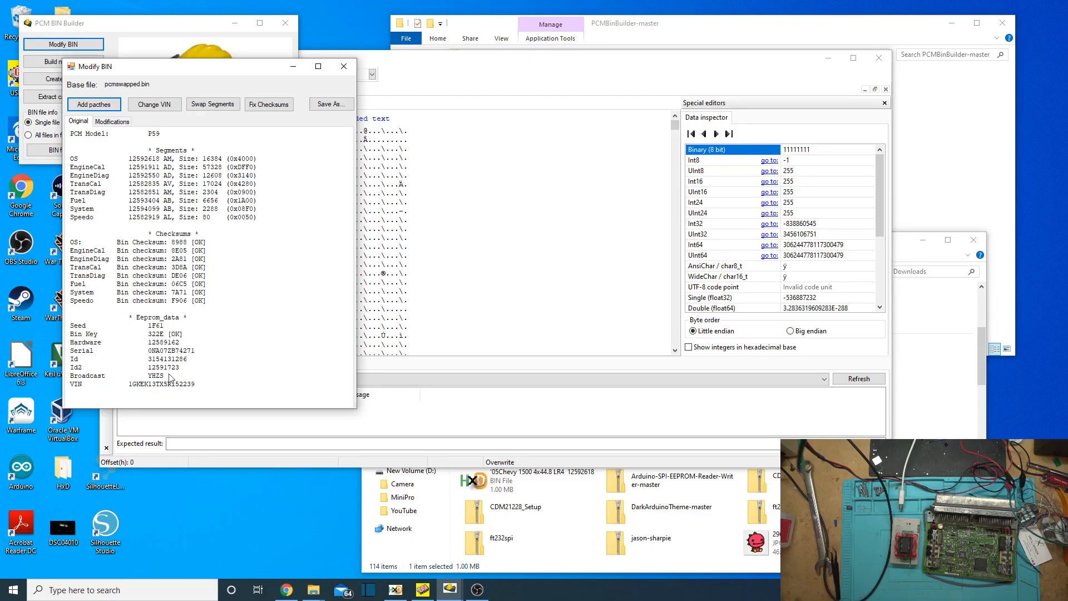
mouse_move(247, 396)
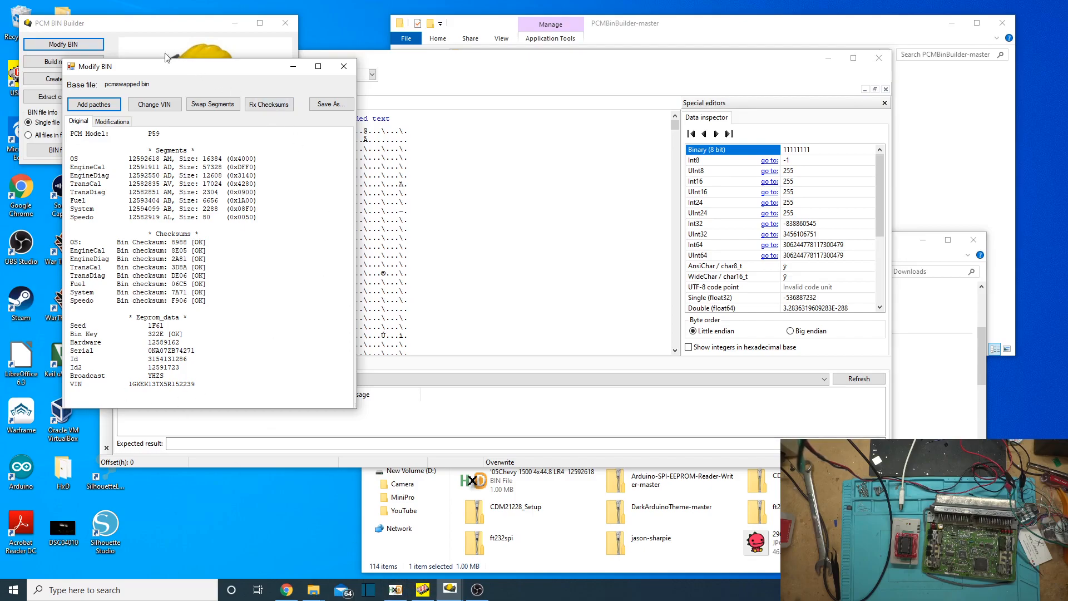
mouse_move(99, 35)
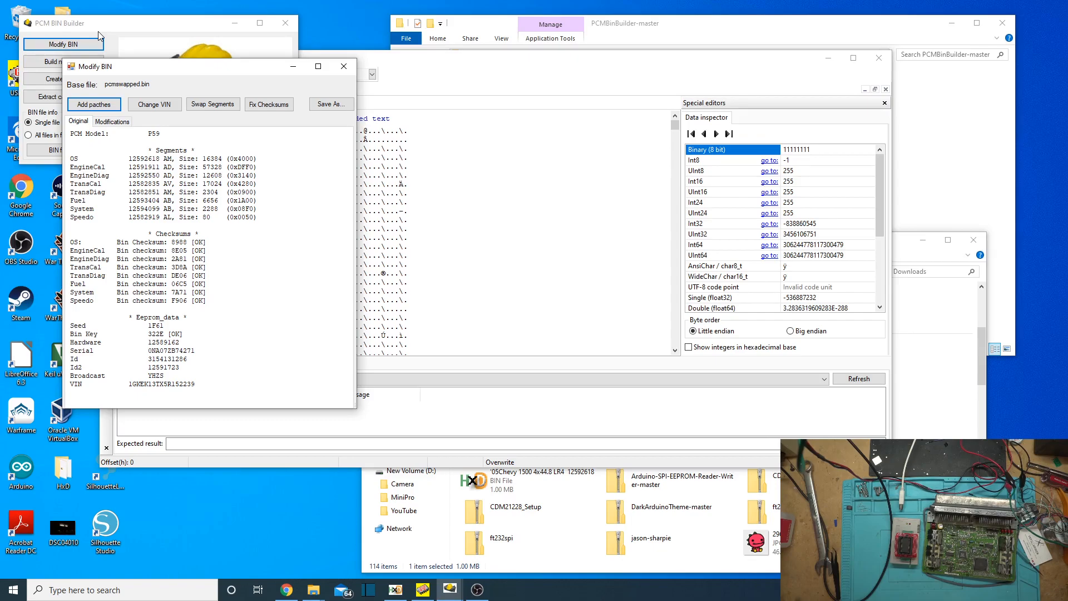
mouse_move(220, 296)
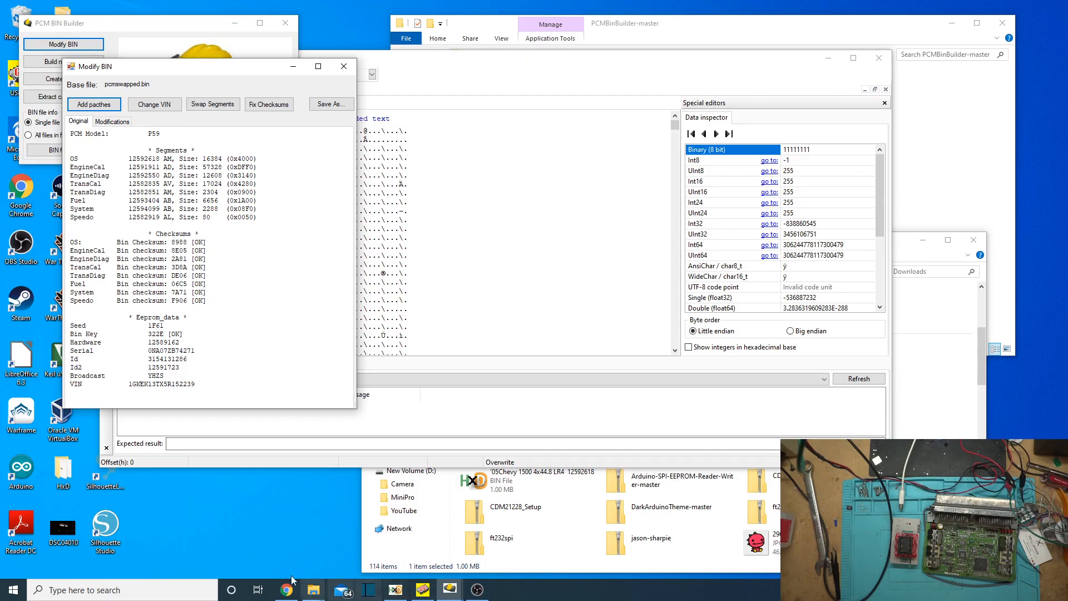
mouse_move(329, 585)
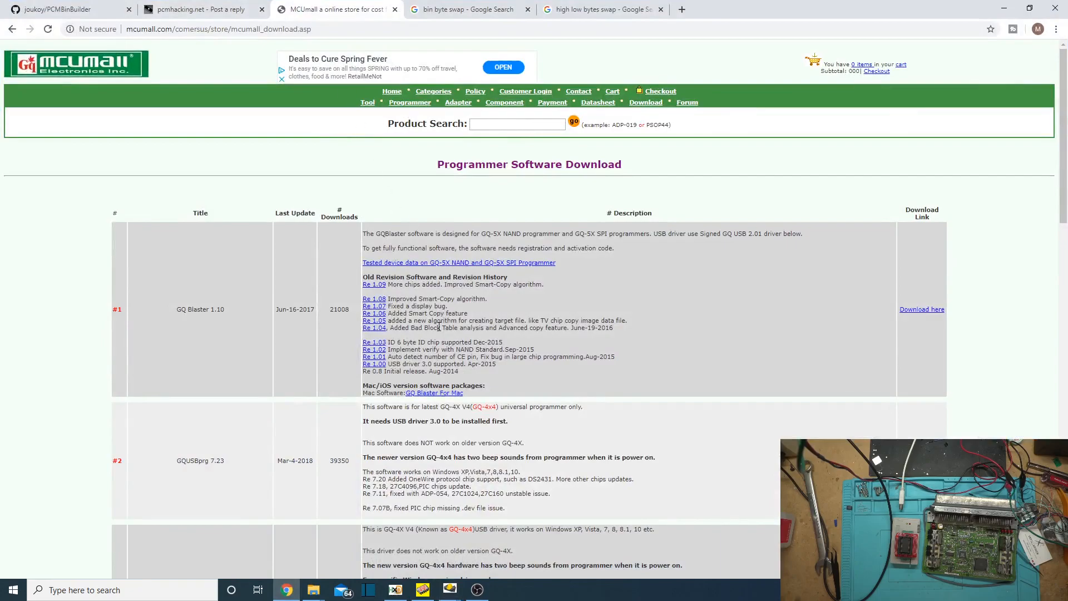
mouse_move(644, 296)
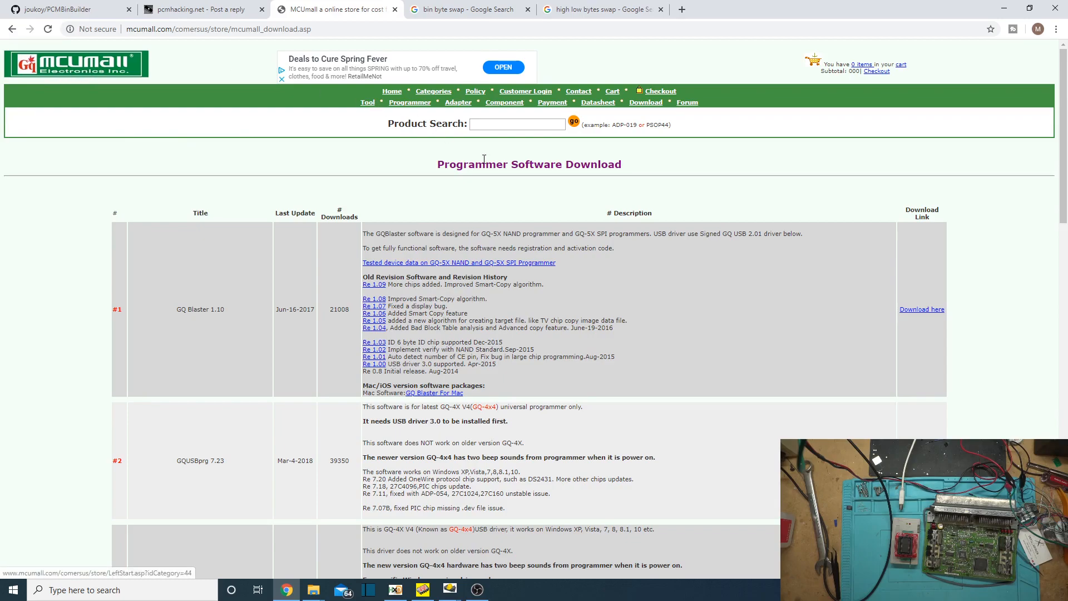
Step: Scroll down the MCUmall Programmer Software Download page to the later GQ software and driver entries
scroll(down, 3)
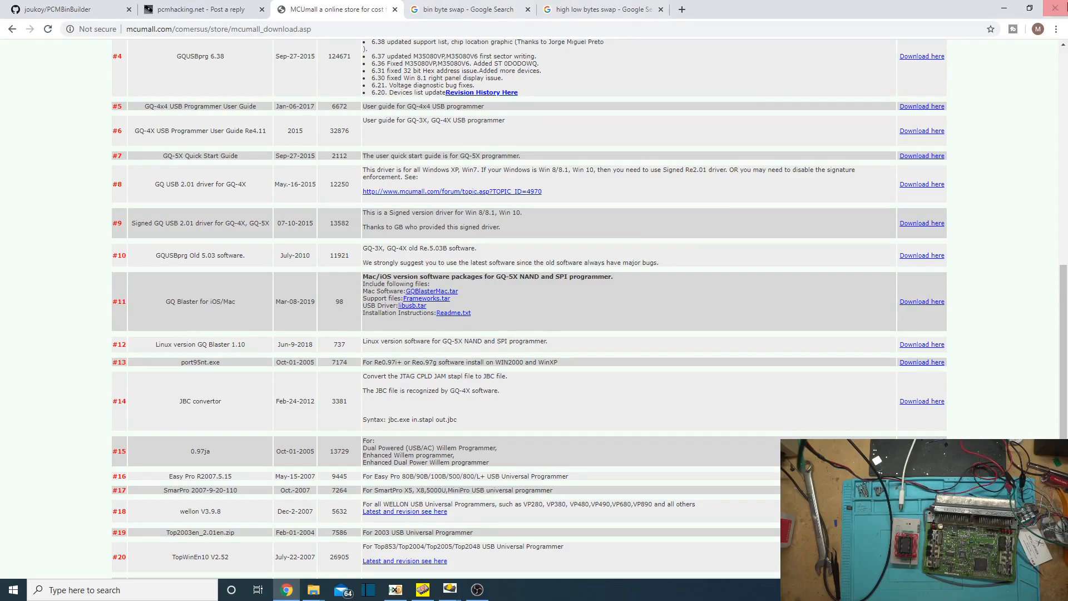
mouse_move(1003, 7)
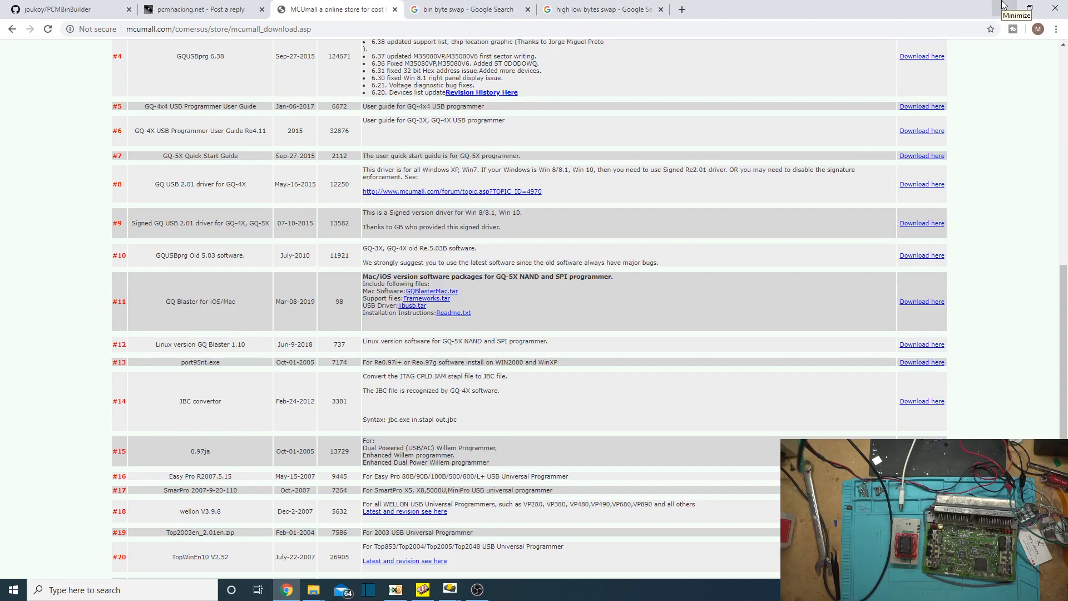
mouse_move(959, 5)
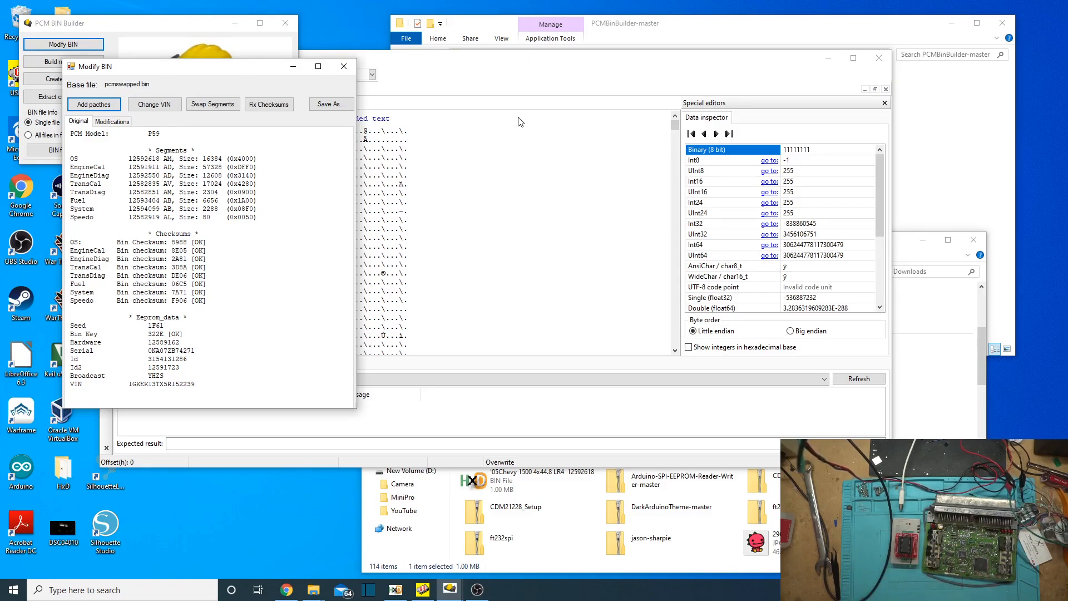
mouse_move(339, 13)
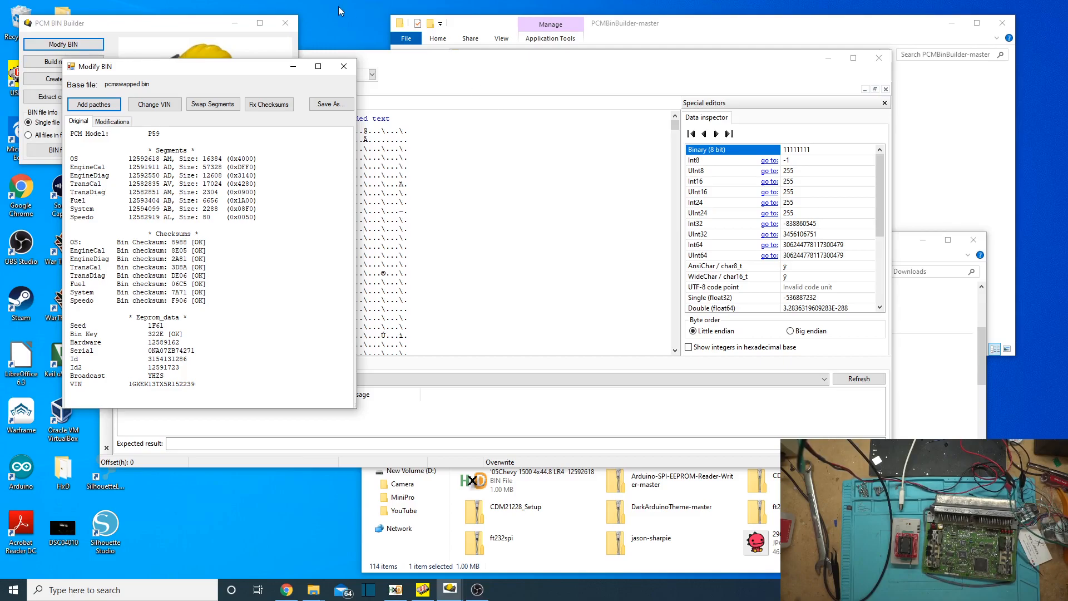